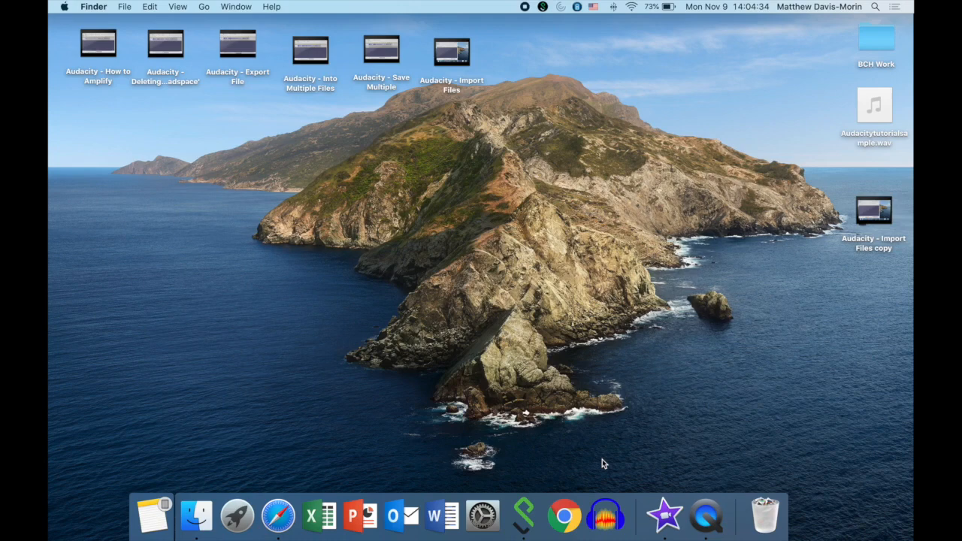
Step: Launch iMovie from the Dock to open the My Movie 4 project
{"action": "left_click", "coordinate": [664, 514]}
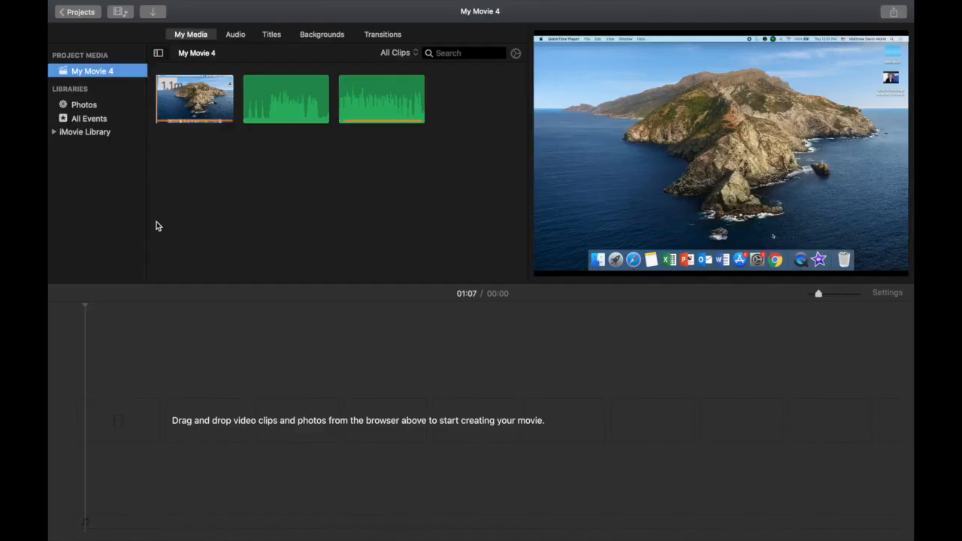
Step: Import the screen recording from the Desktop into My Movie 4's media browser
{"action": "left_click", "coordinate": [153, 11]}
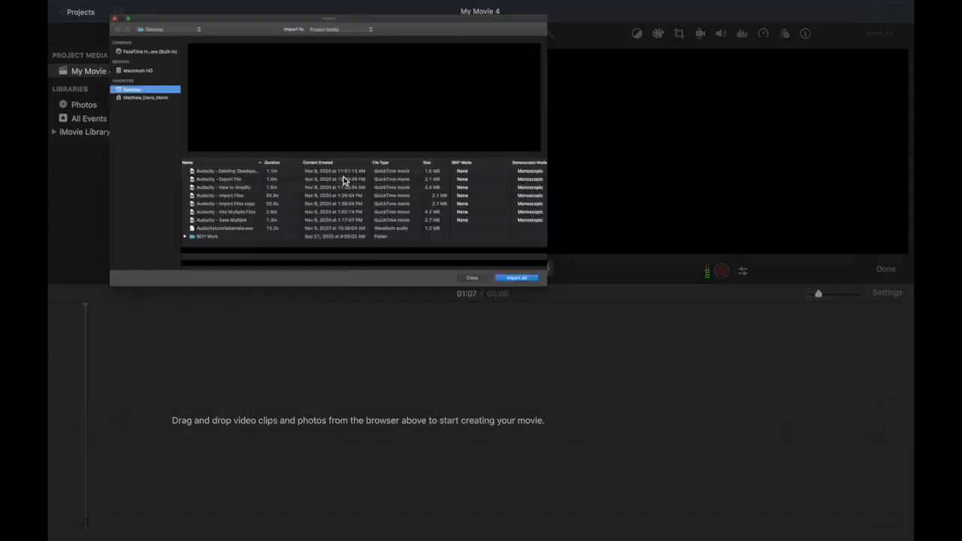
{"action": "left_click", "coordinate": [516, 278]}
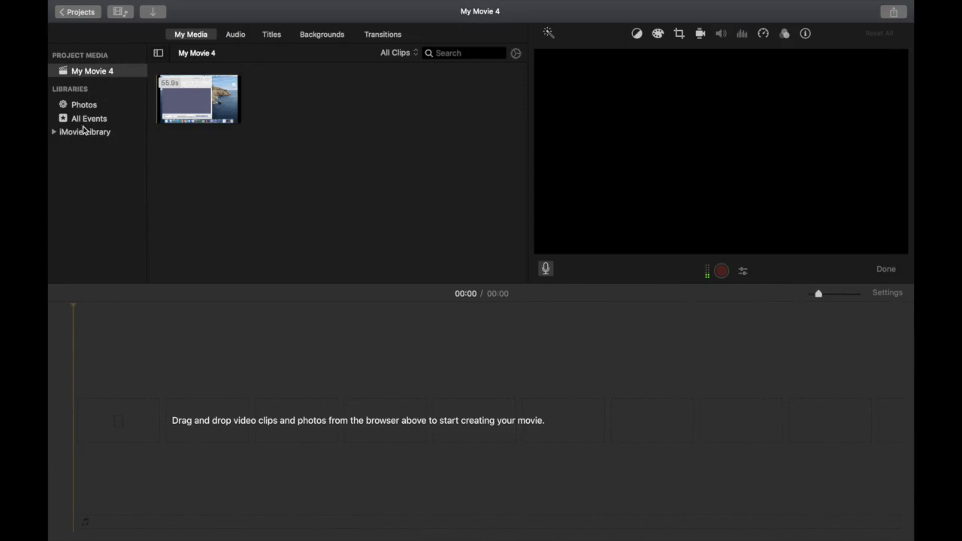
Step: Drag the screen recording onto the timeline and bring up the Share menu
{"action": "left_click_drag", "start_coordinate": [198, 98], "coordinate": [308, 425]}
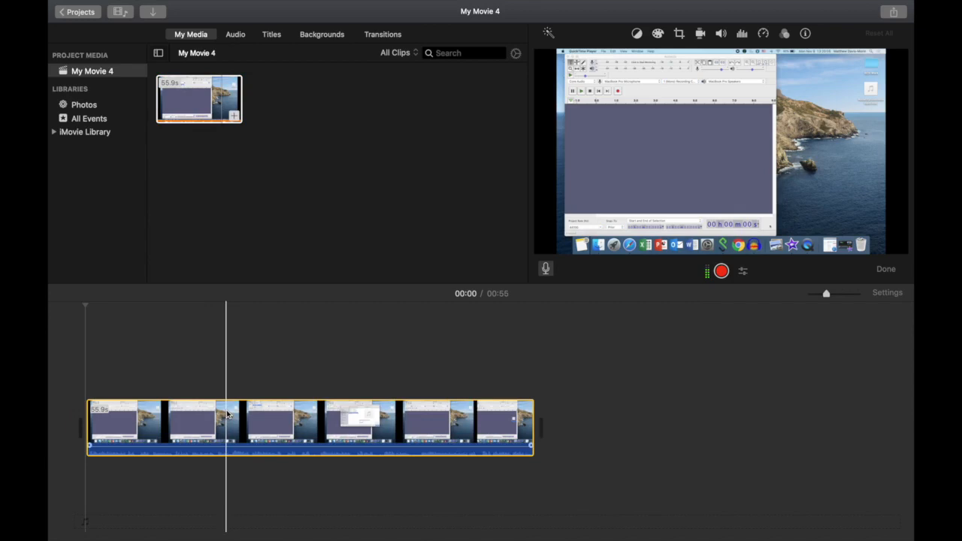
{"action": "left_click", "coordinate": [894, 11]}
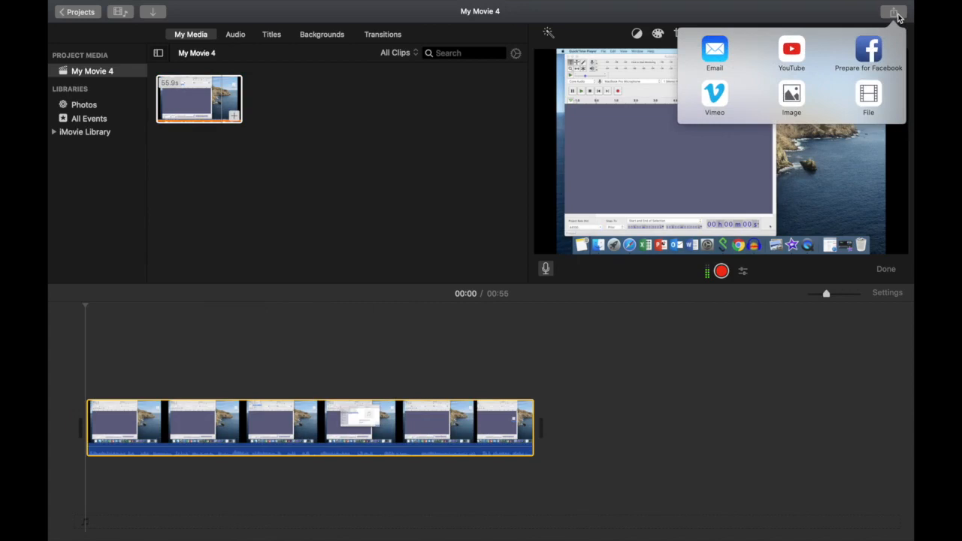
Step: Share the movie as a File with Audio Only format in WAV
{"action": "left_click", "coordinate": [868, 98]}
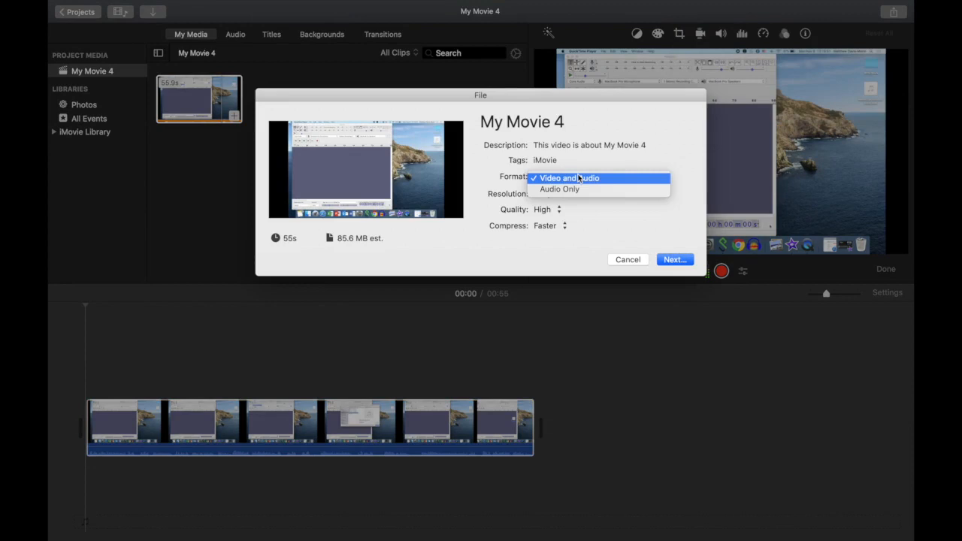
{"action": "left_click", "coordinate": [559, 188]}
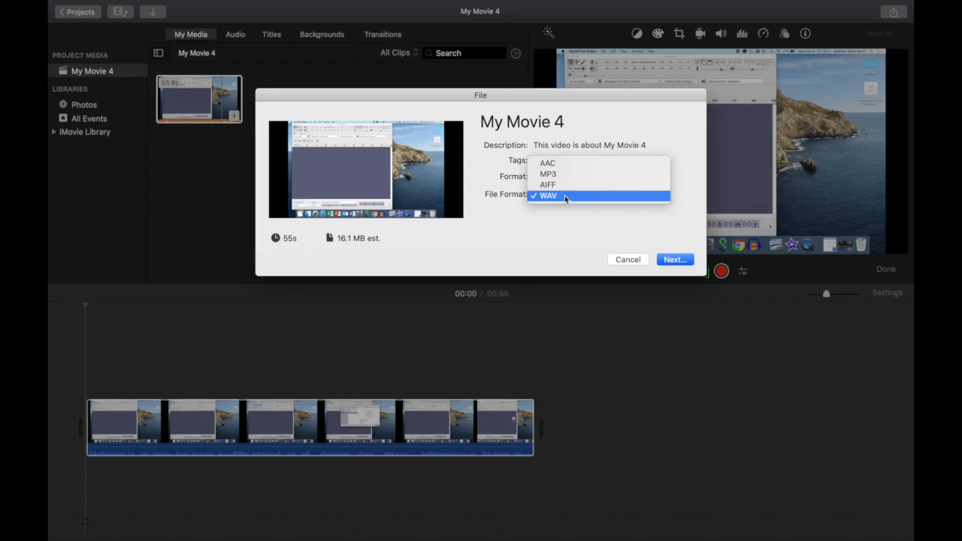
{"action": "left_click", "coordinate": [673, 259]}
{"action": "type", "text": "New"}
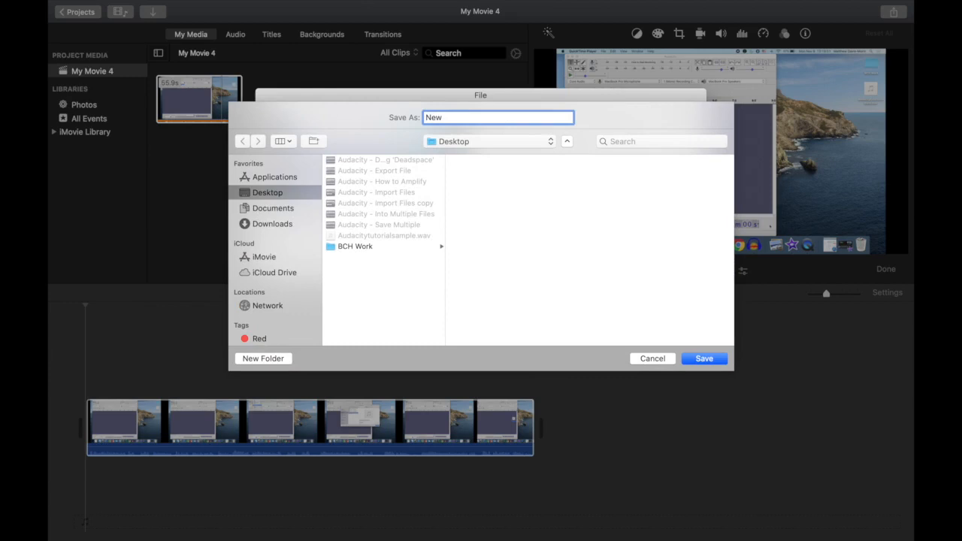